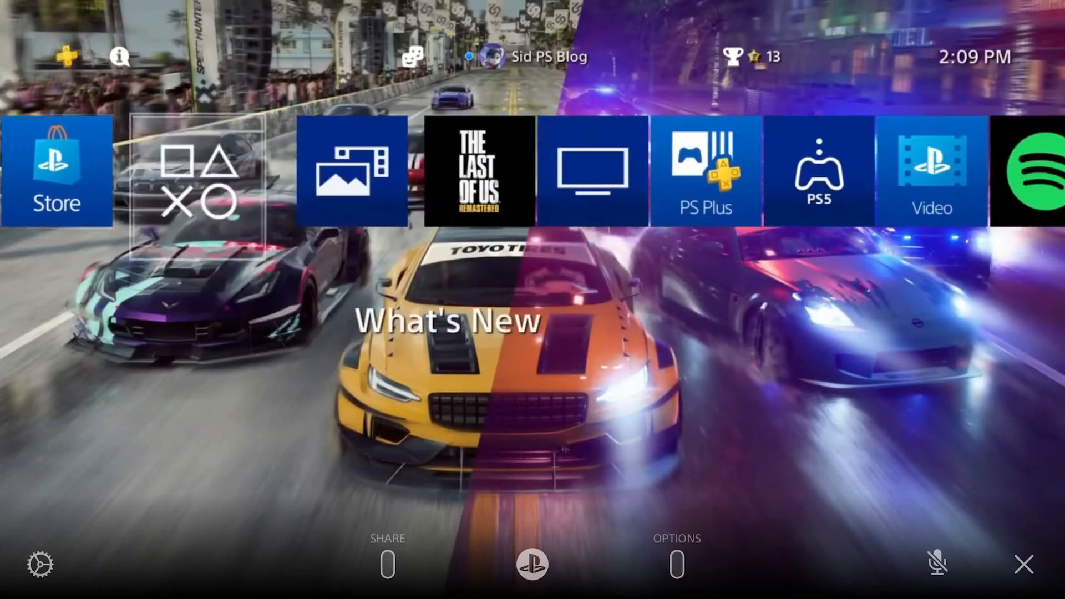
- Launch the Internet Browser from the home screen to search for the PlayStation update file
scroll("right", 3)
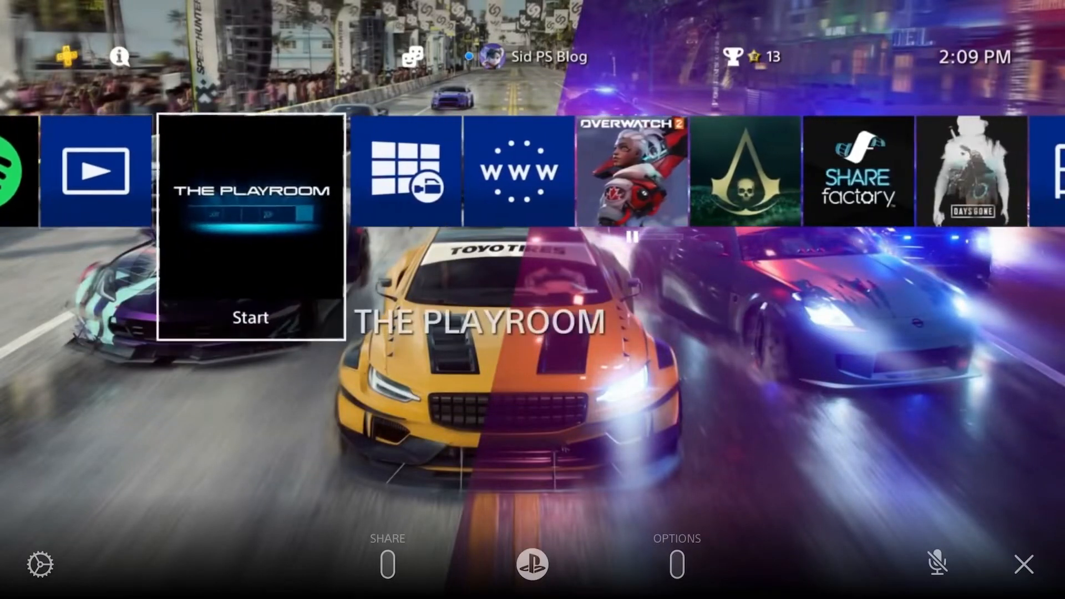
left_click(517, 171)
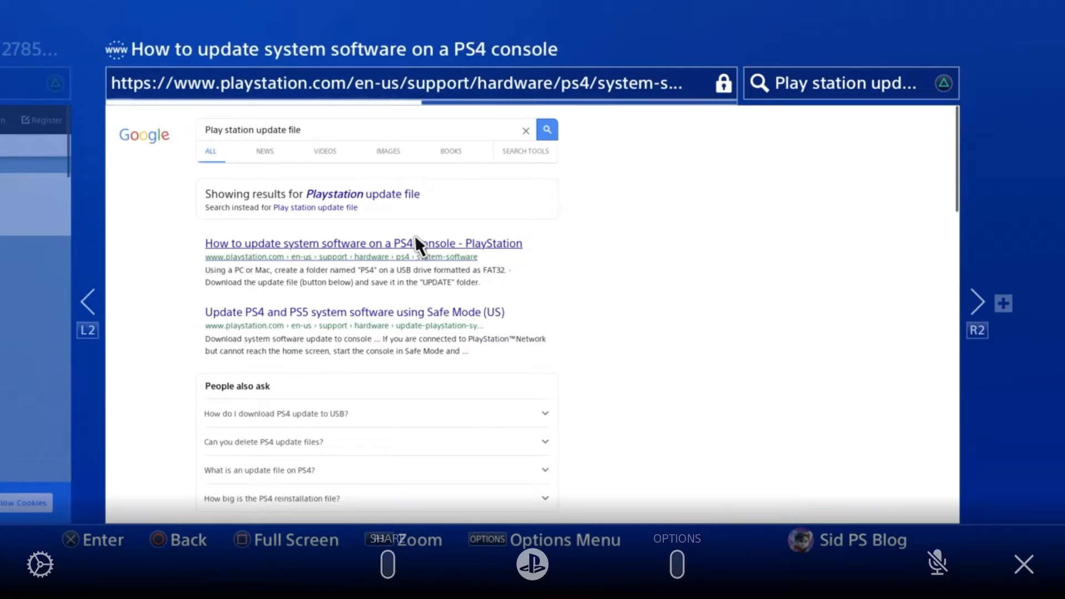
- Open the 'How to update system software on a PS4 console' support article
left_click(364, 243)
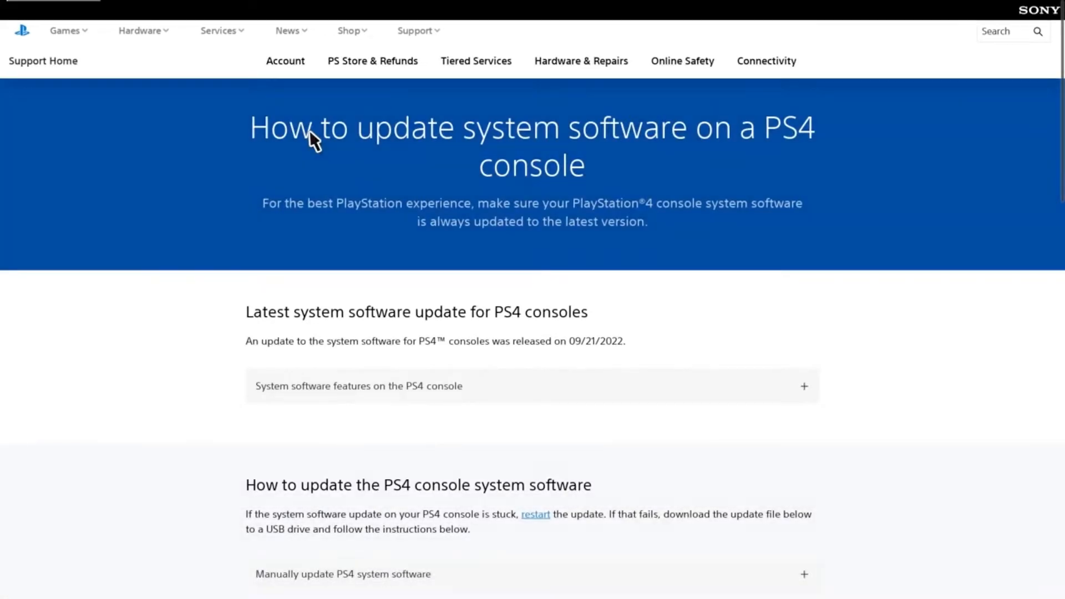
mouse_move(323, 372)
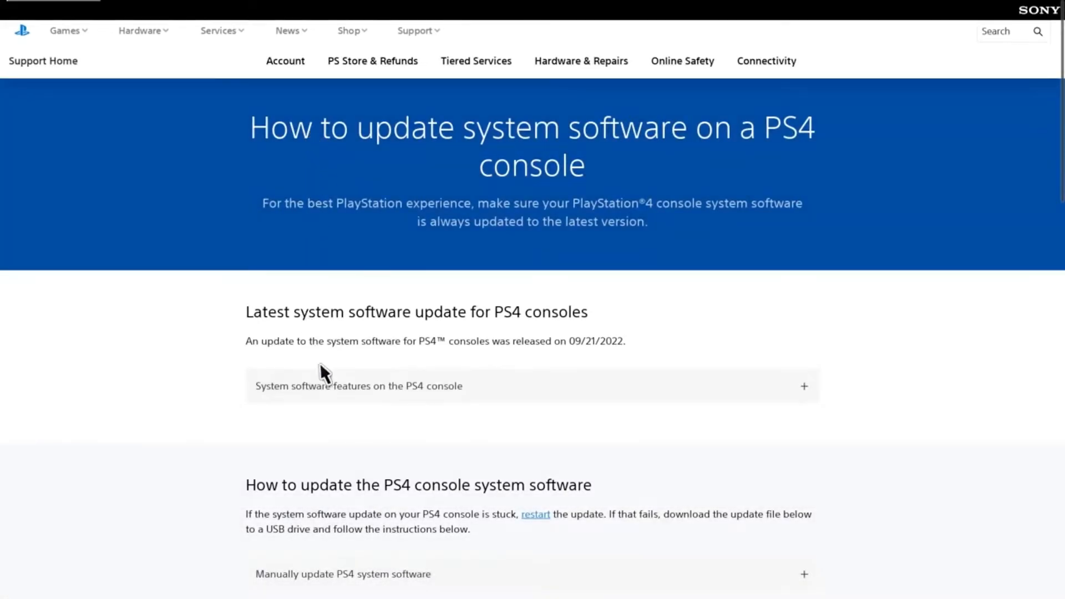
- Scroll the support page down to the manual update section's 'PS4 console update file' button
scroll("down", 3)
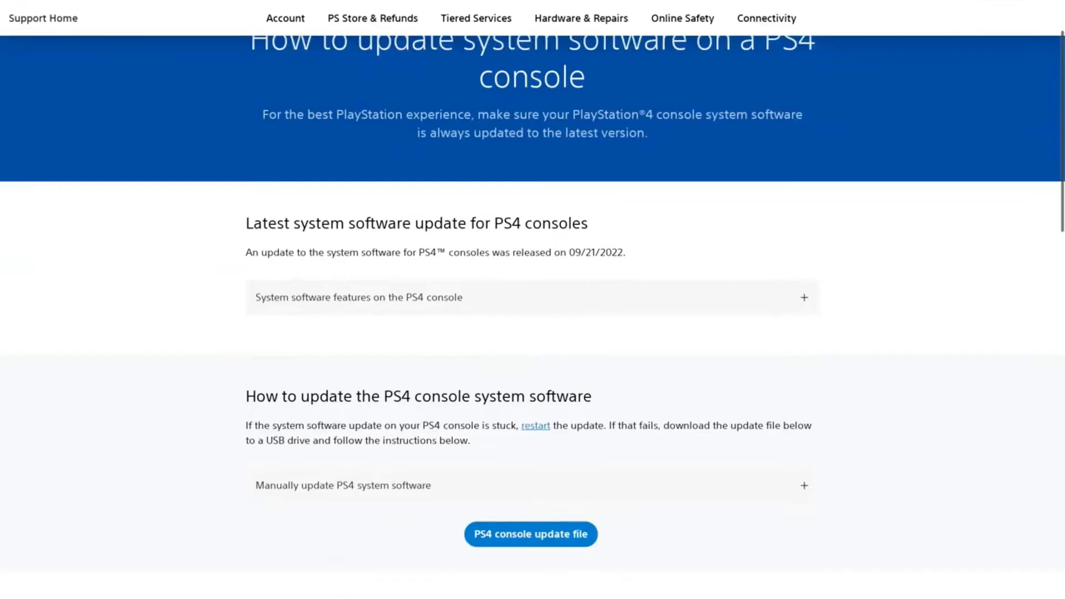
scroll("down", 3)
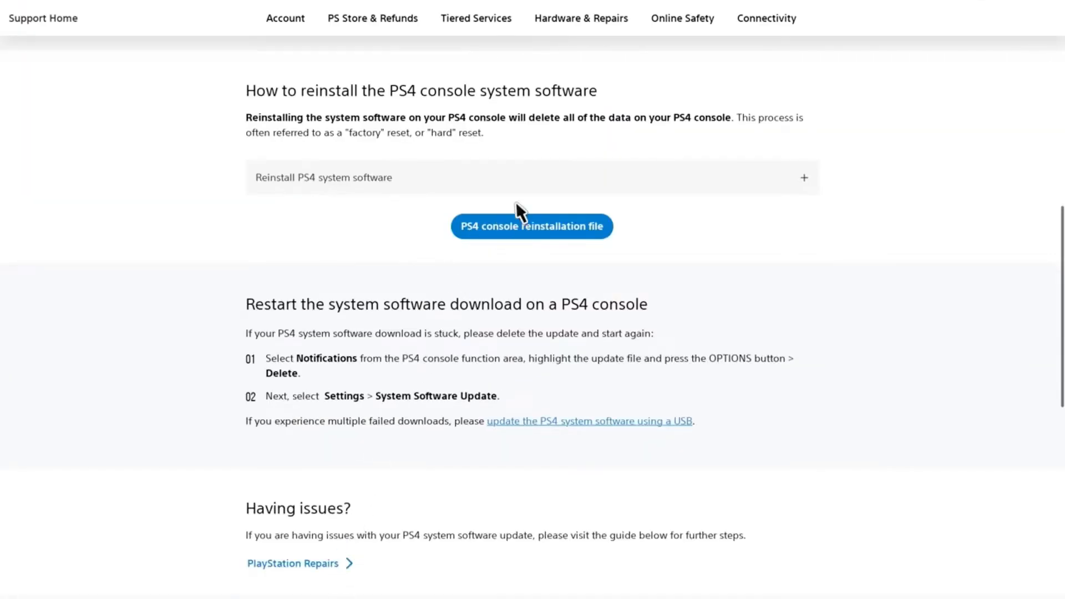
scroll("down", 3)
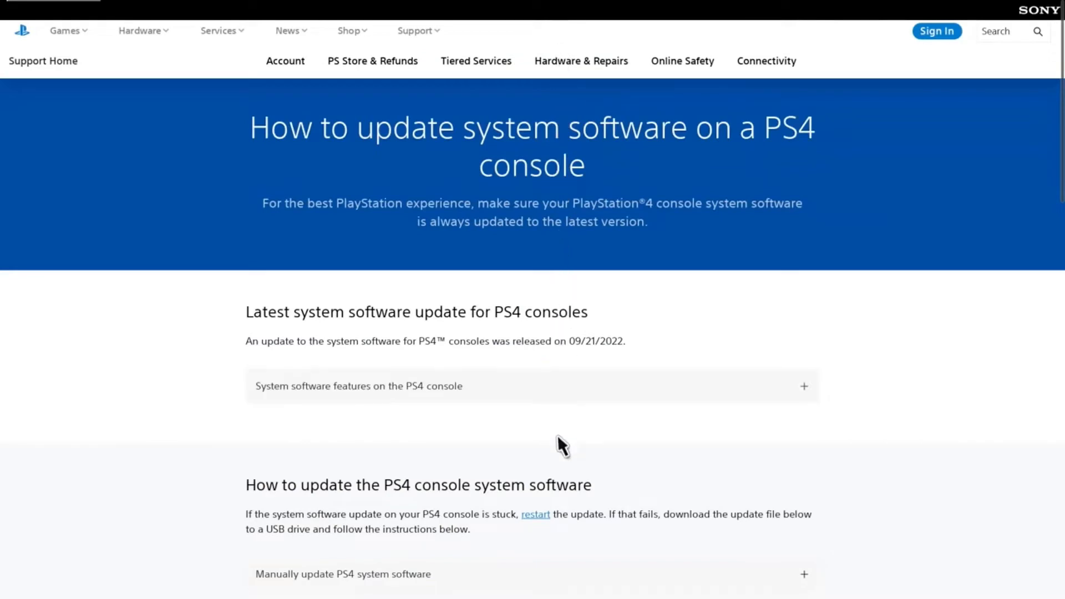
scroll("down", 3)
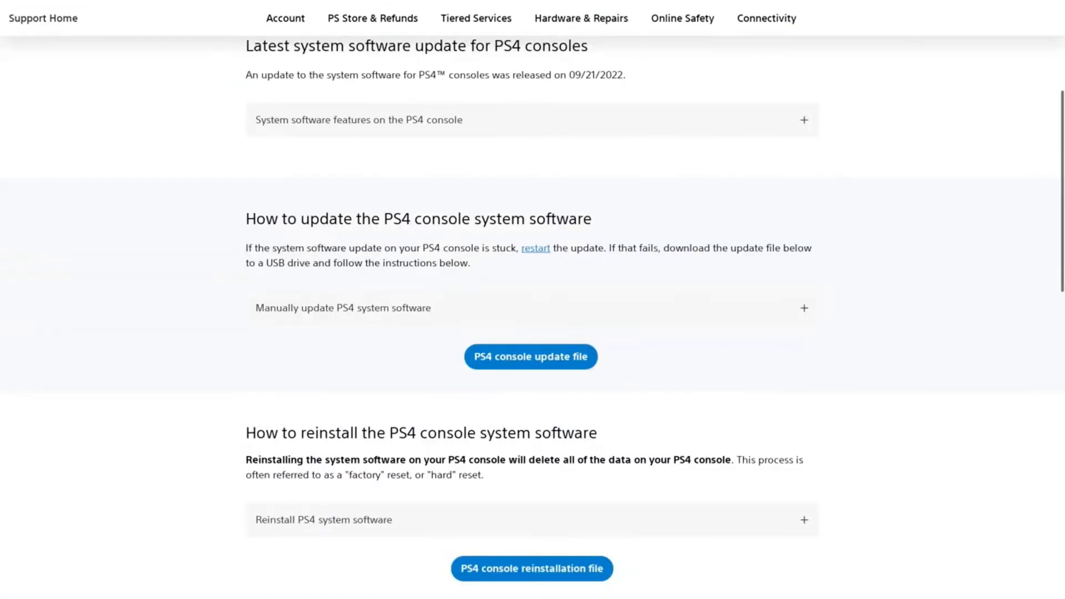
scroll("up", 3)
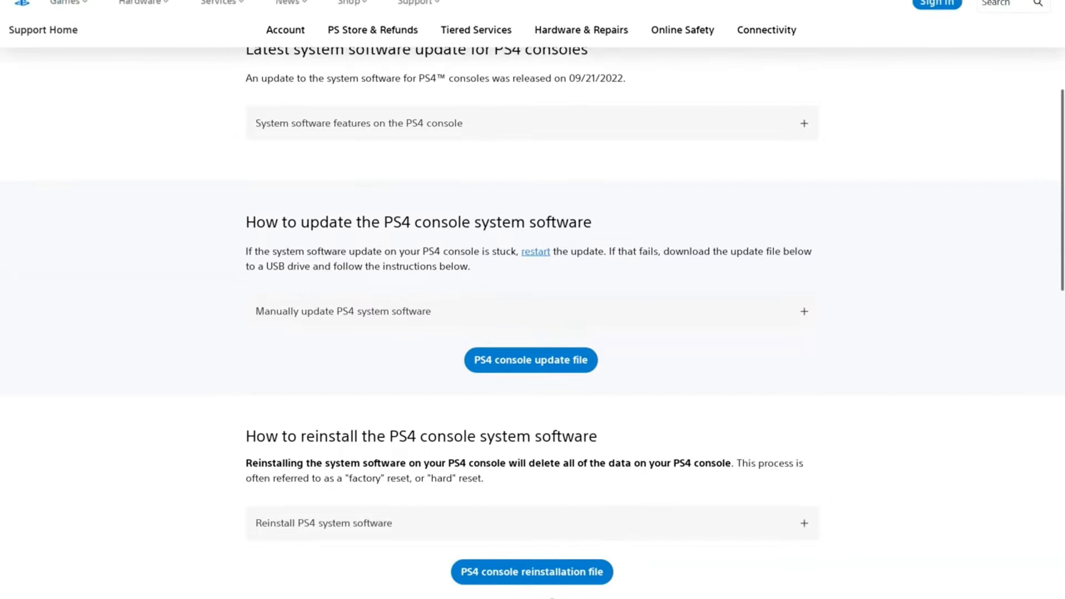
scroll("down", 3)
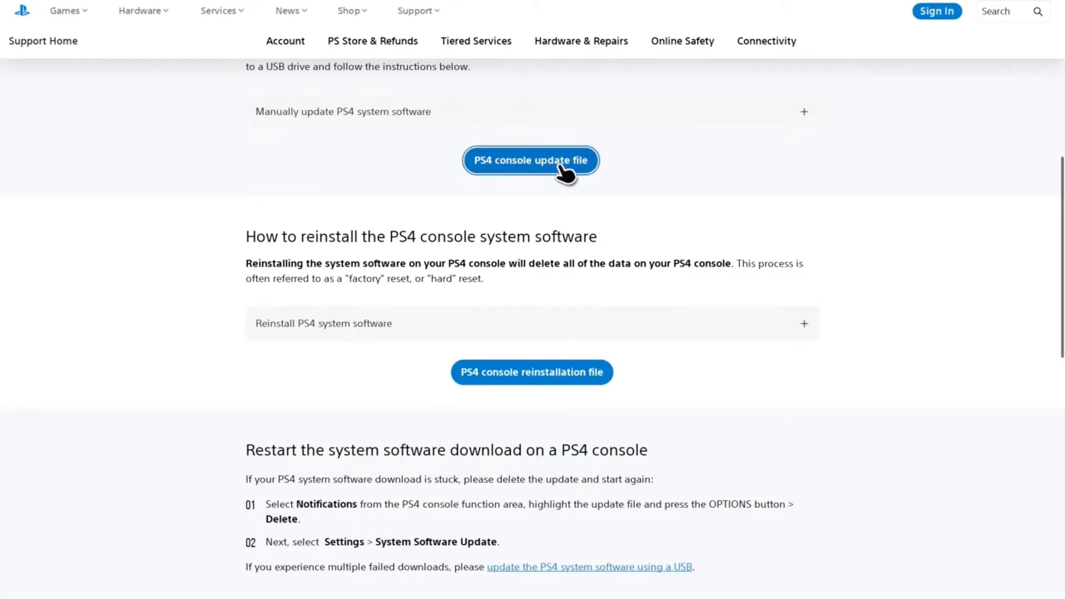
mouse_move(536, 300)
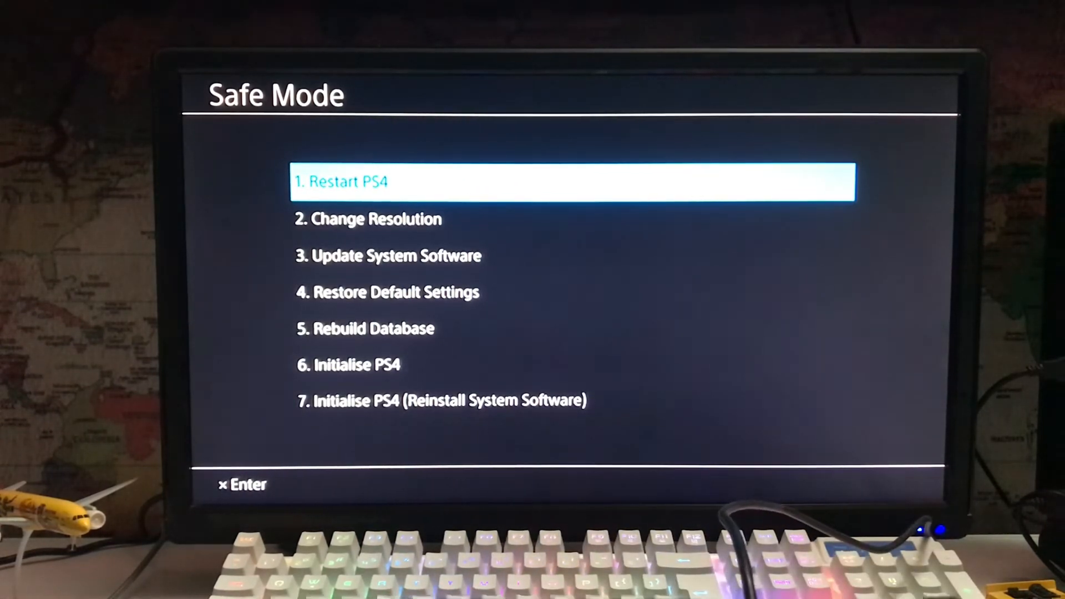
- Choose Update System Software from USB Storage Device and confirm the update file prompt
key("down")
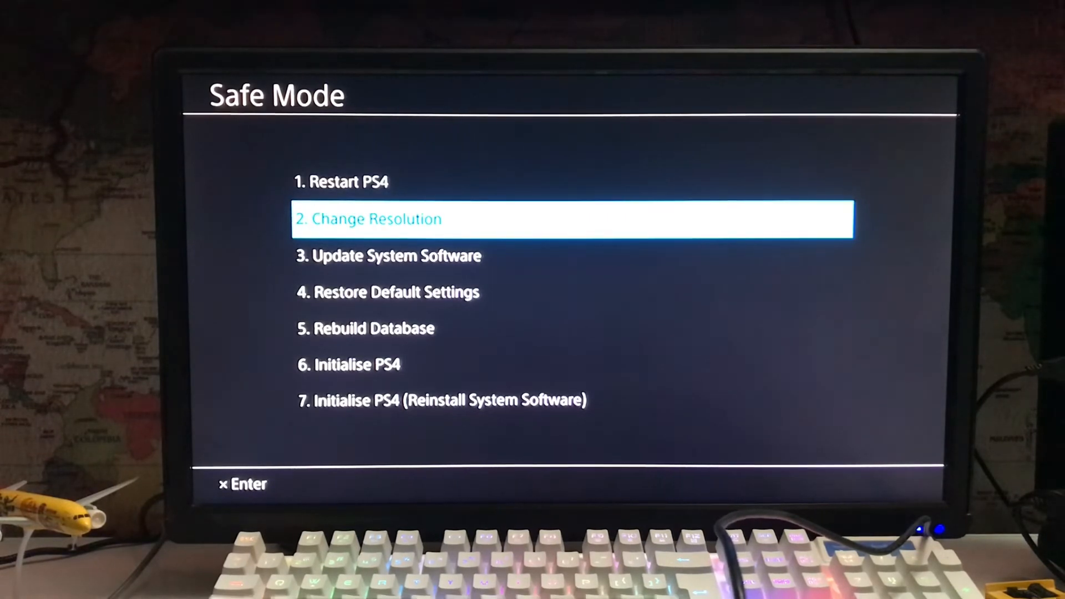
key("down")
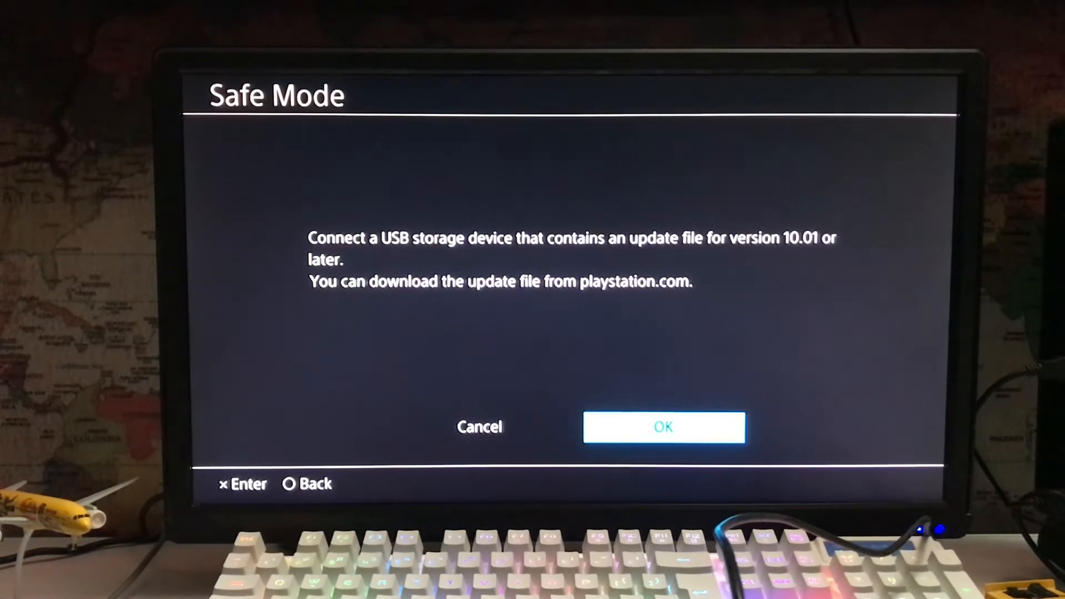
left_click(663, 426)
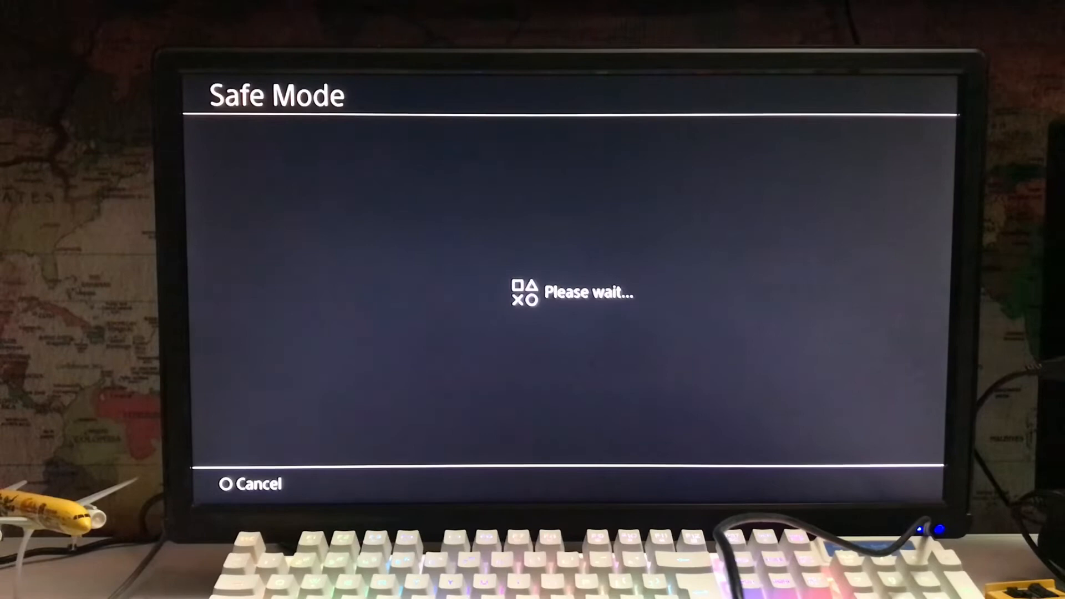